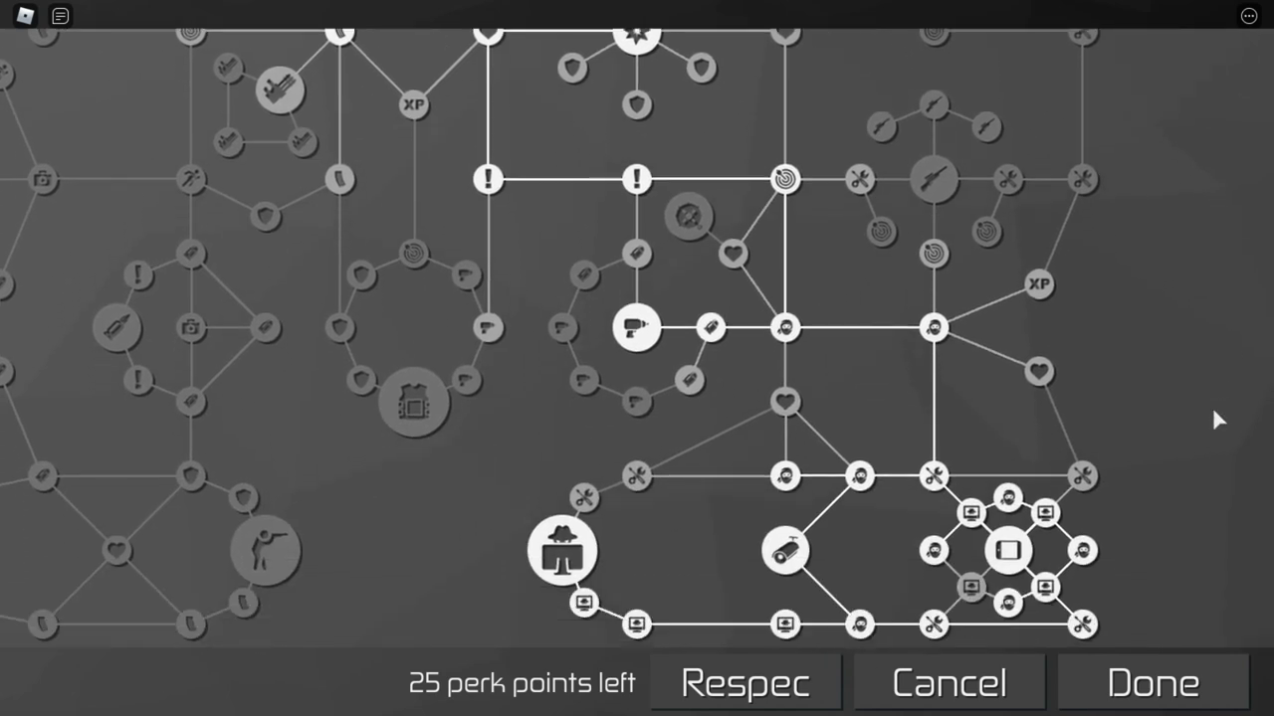
Unlock the last recommended perk node so the counter reads 0 of 25 points left
{"action": "scroll", "scroll_direction": "down", "scroll_amount": 3}
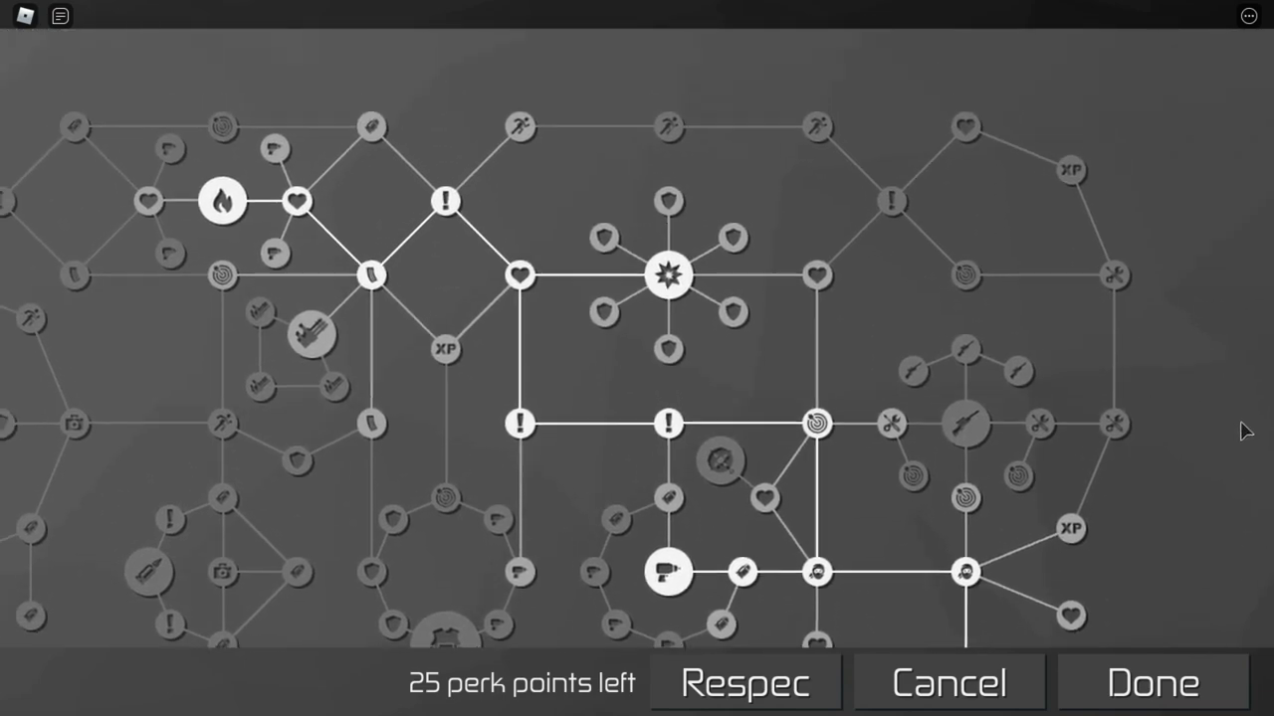
{"action": "left_click", "coordinate": [1150, 682]}
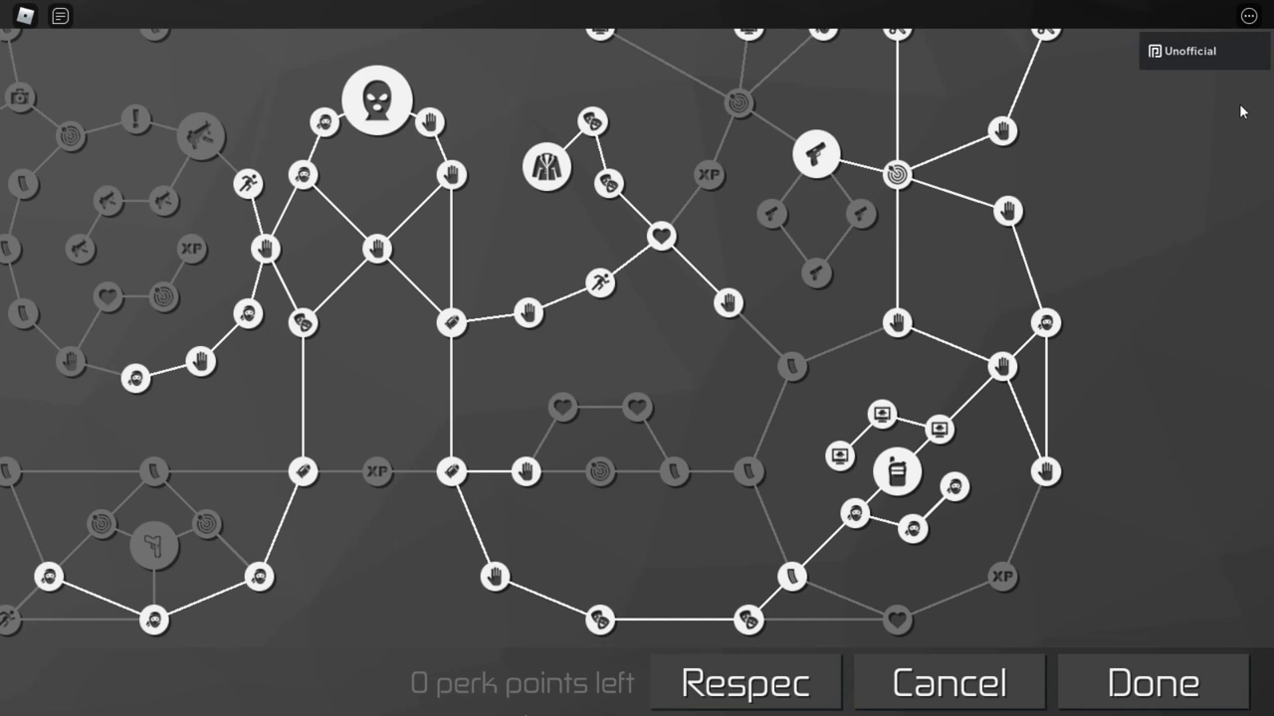
{"action": "mouse_move", "coordinate": [1213, 175]}
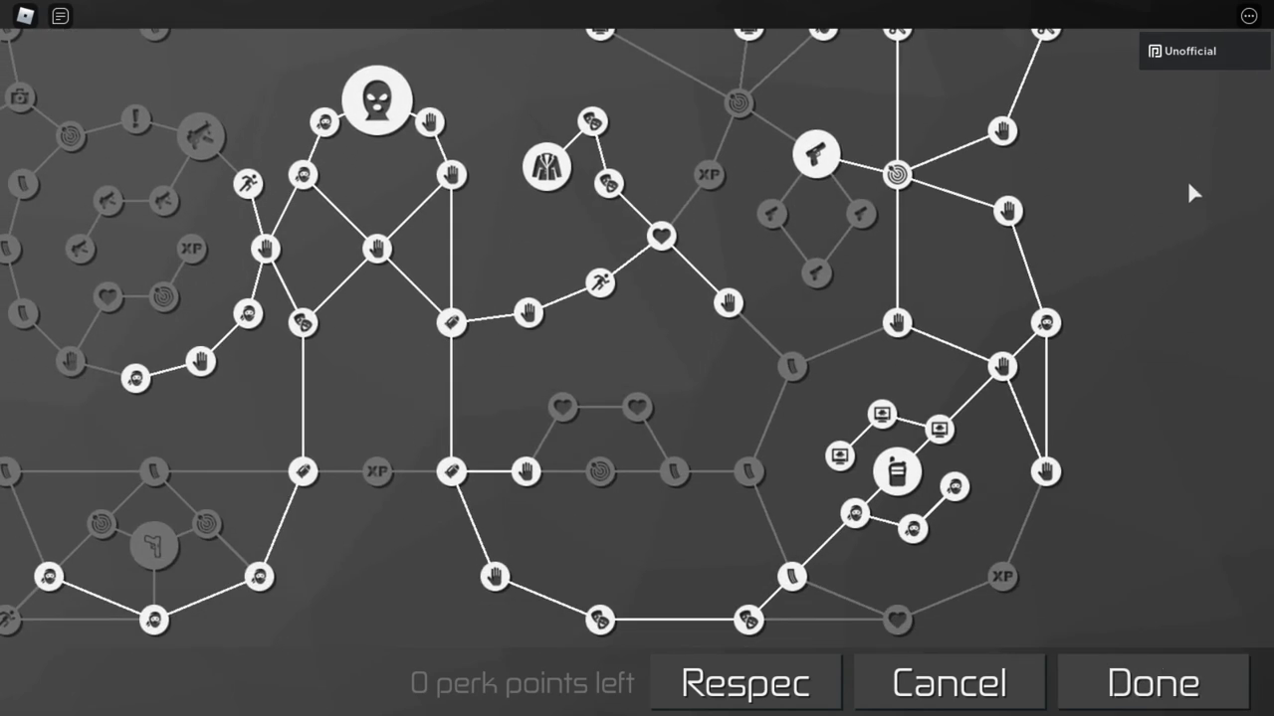
{"action": "mouse_move", "coordinate": [1229, 84]}
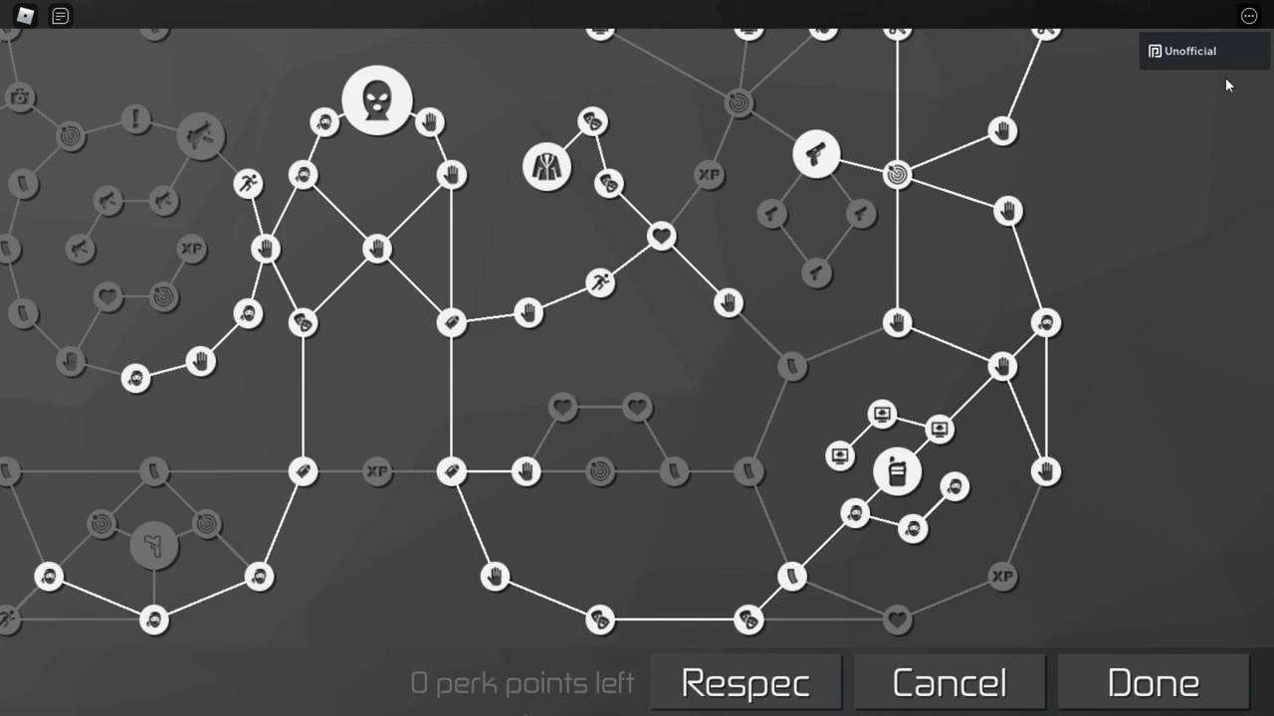